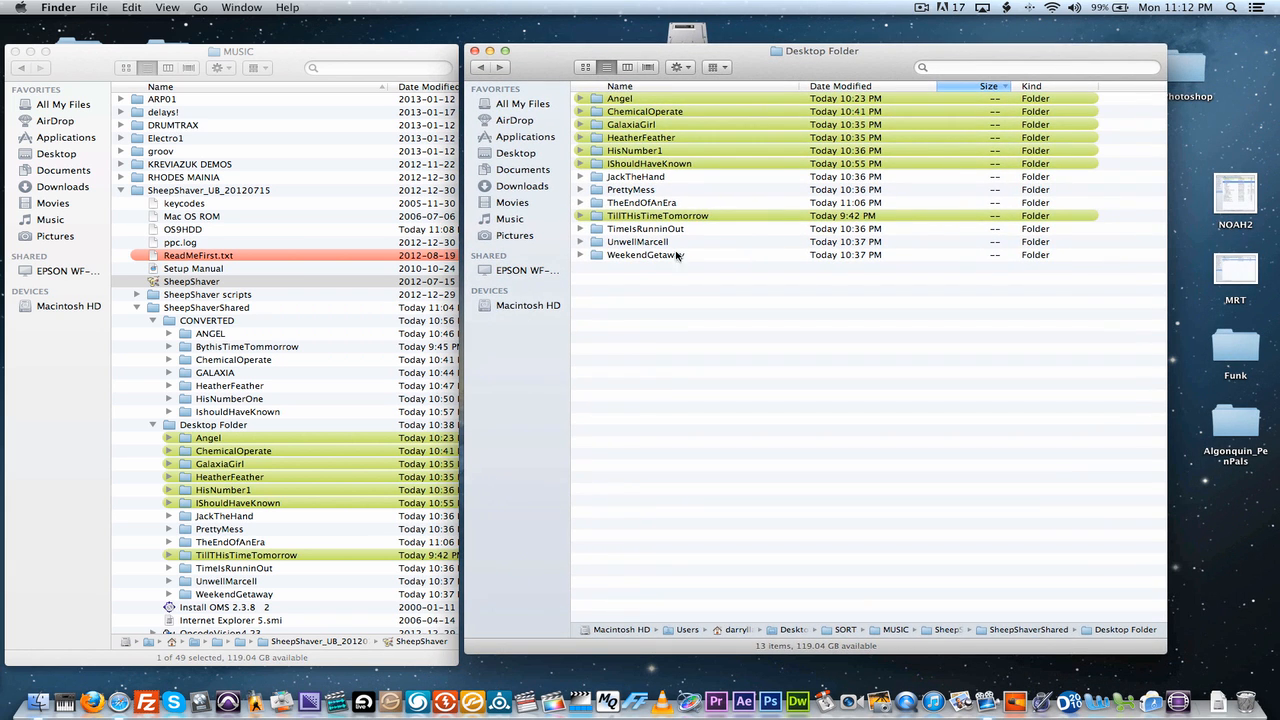
pyautogui.moveTo(688, 236)
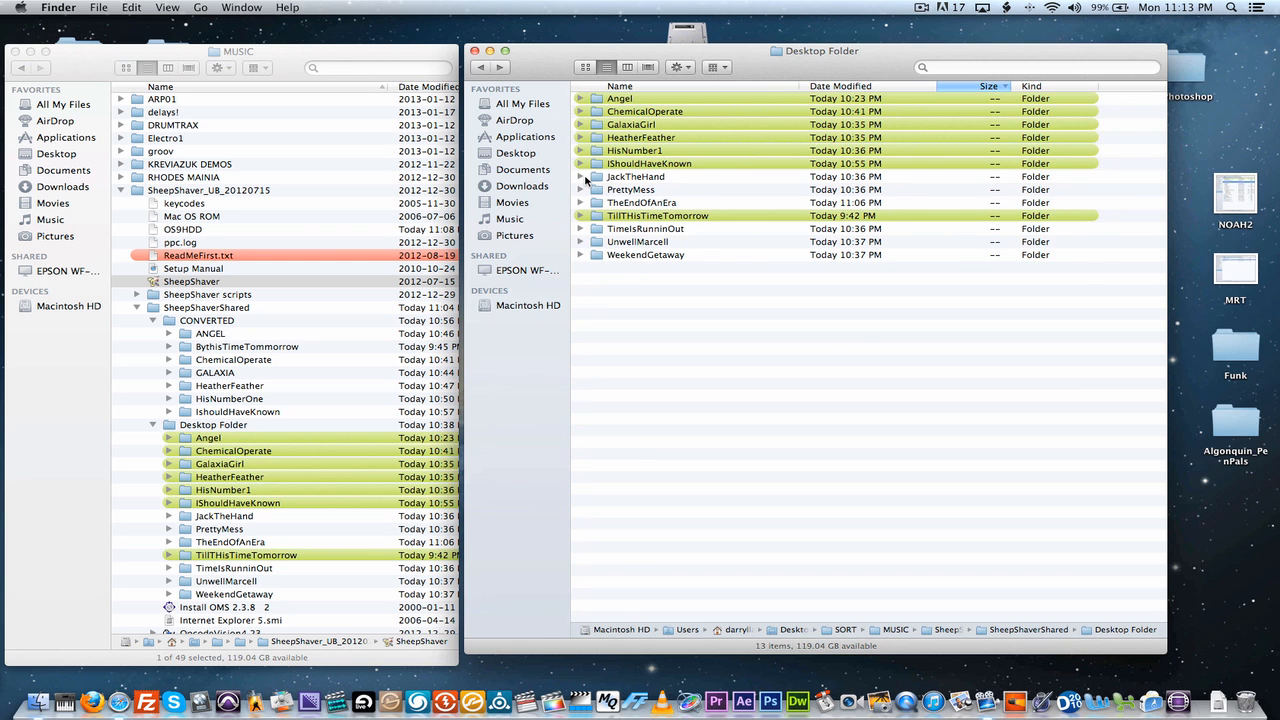
# Step: Expand TheEndOfAnEra, select arum-gtr-1, then open the folder in its own window
pyautogui.click(580, 202)
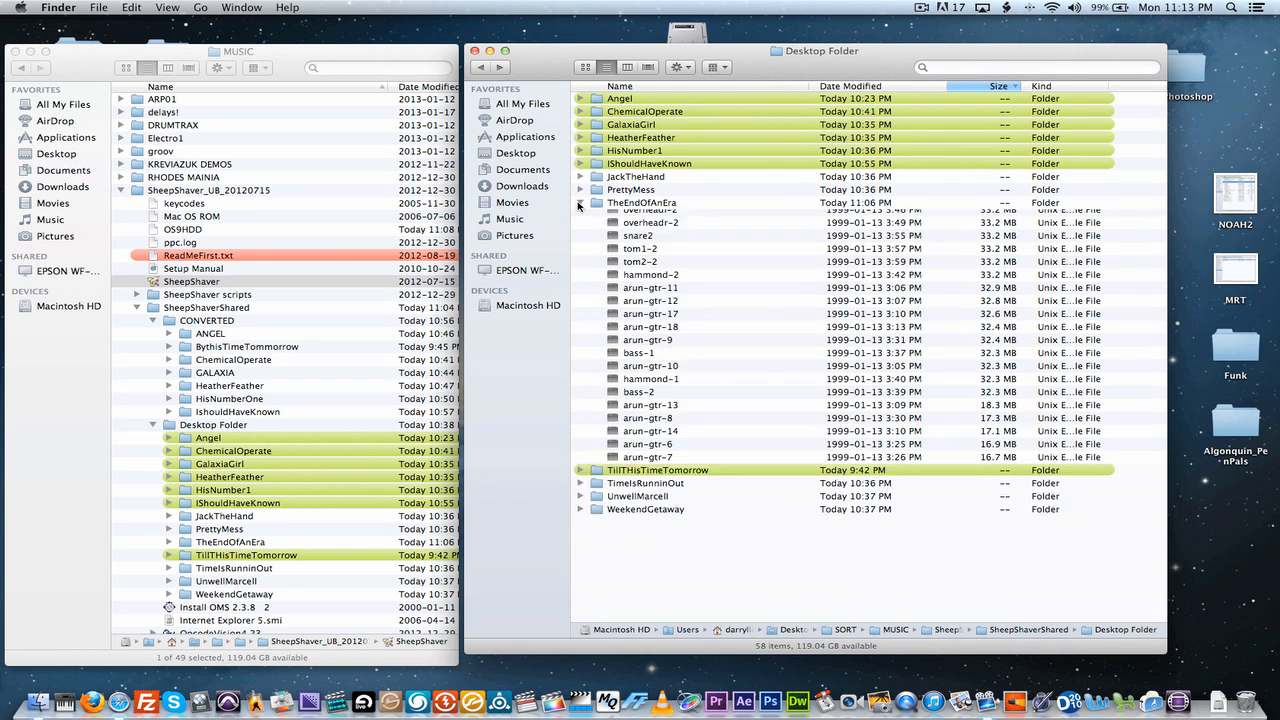
pyautogui.scroll(-3)
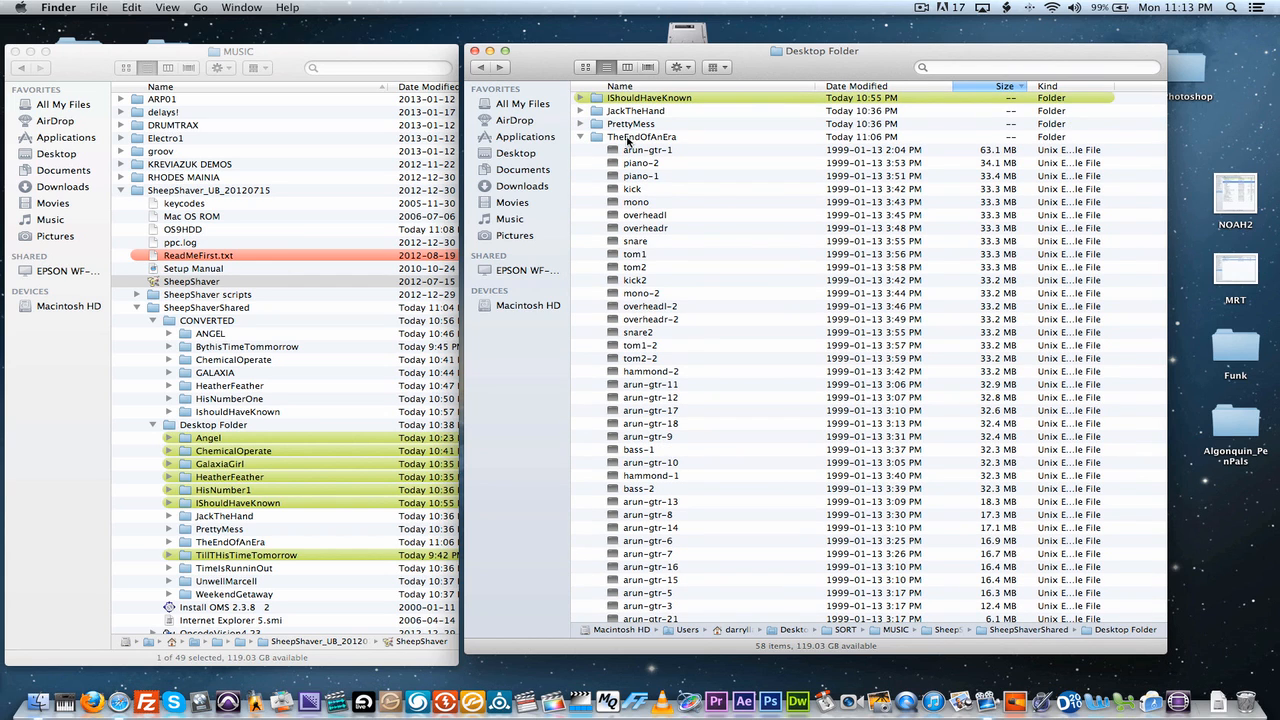
pyautogui.click(636, 150)
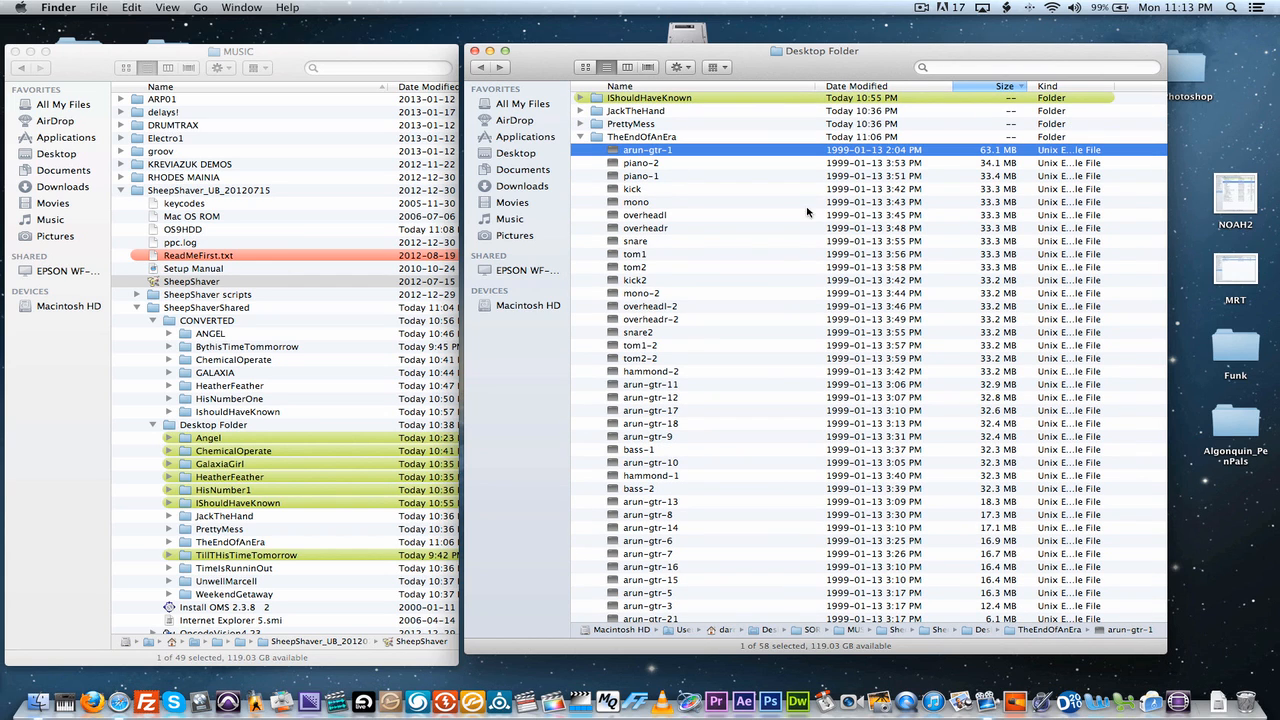
pyautogui.moveTo(666, 160)
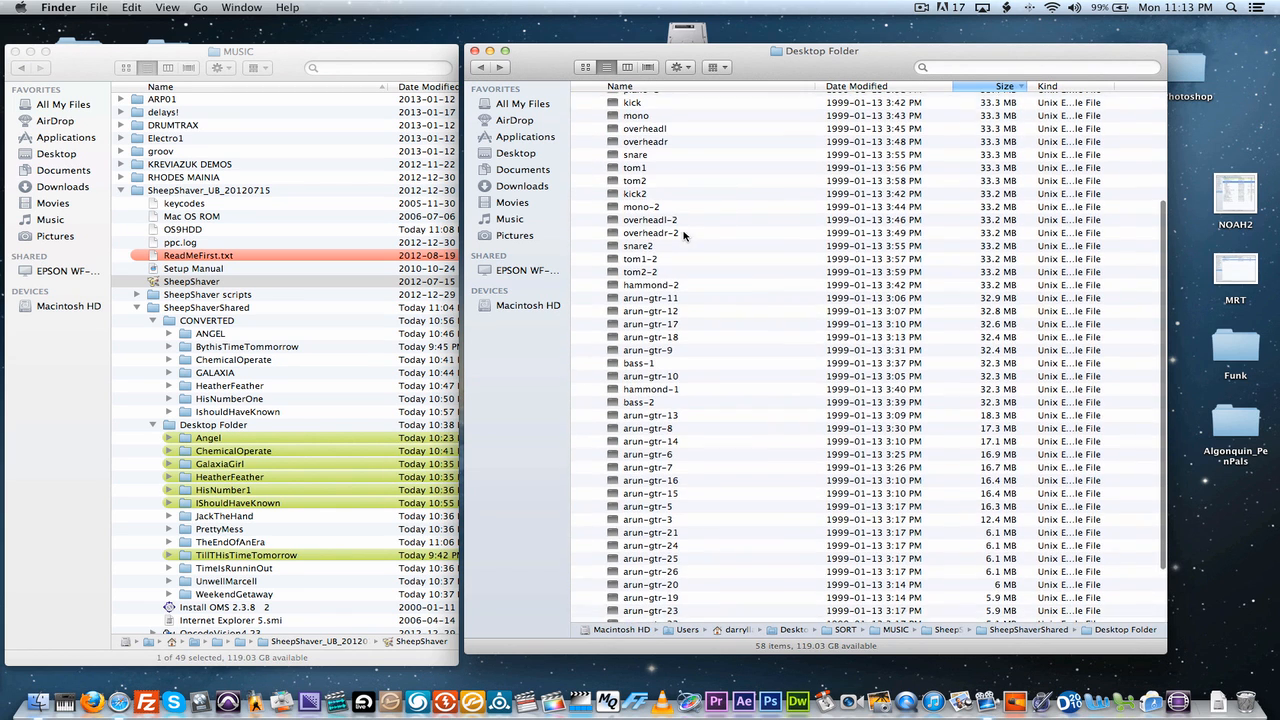
pyautogui.scroll(-3)
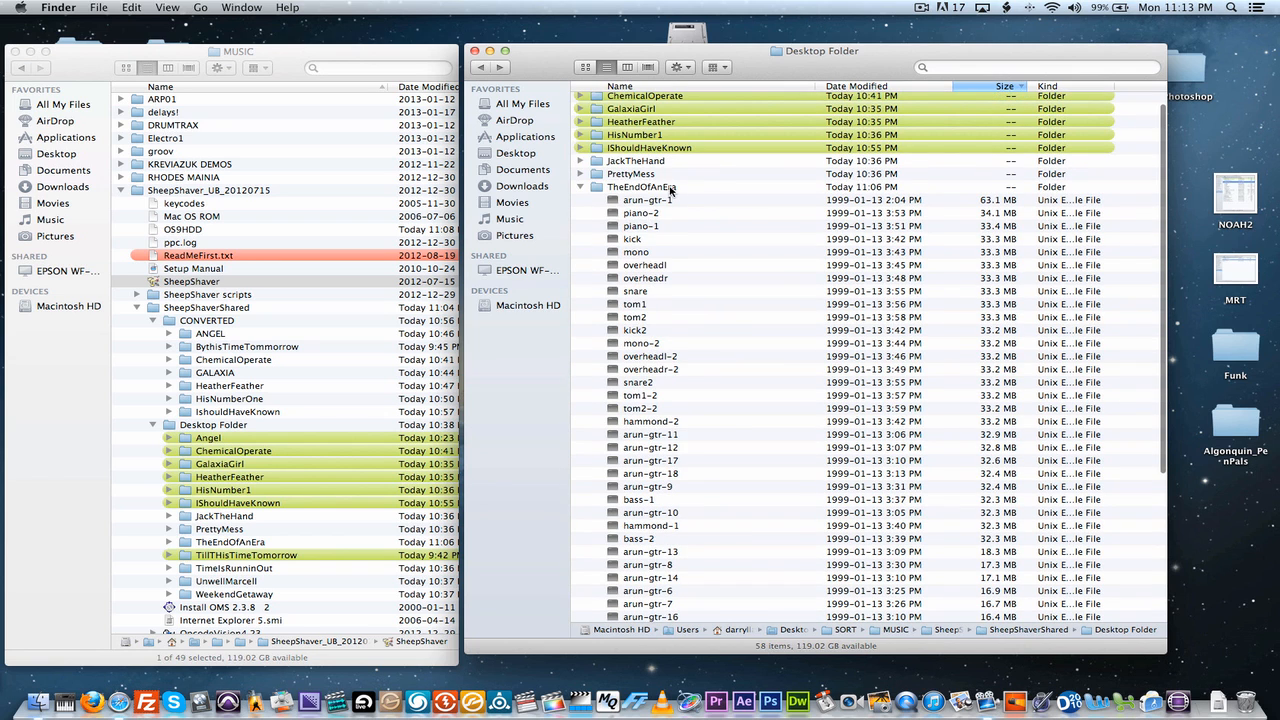
pyautogui.moveTo(648, 188)
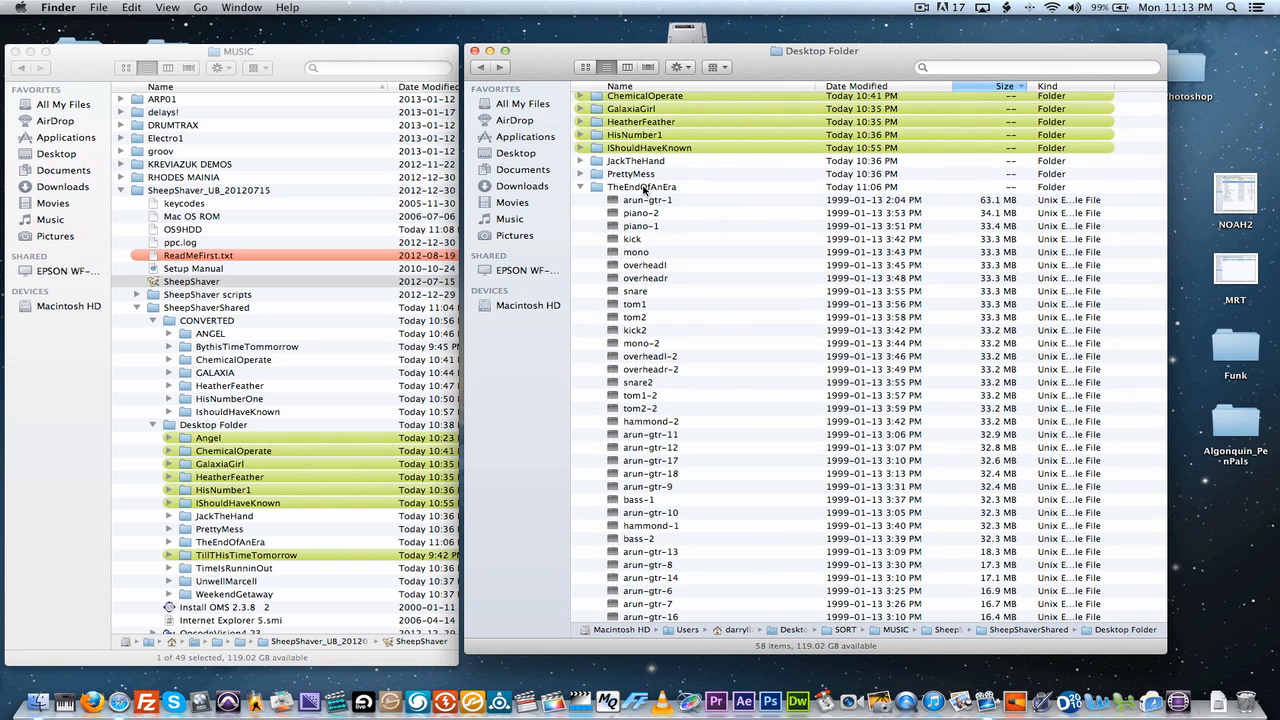
pyautogui.doubleClick(660, 188)
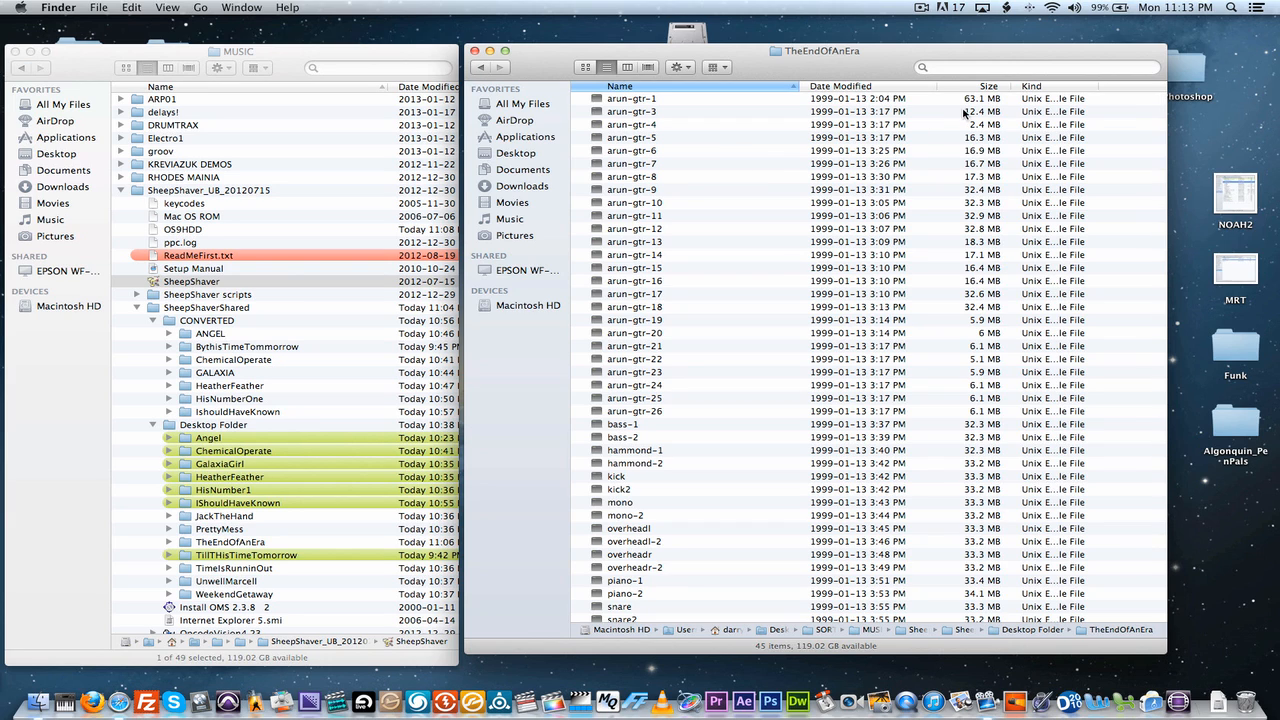
pyautogui.moveTo(964, 112)
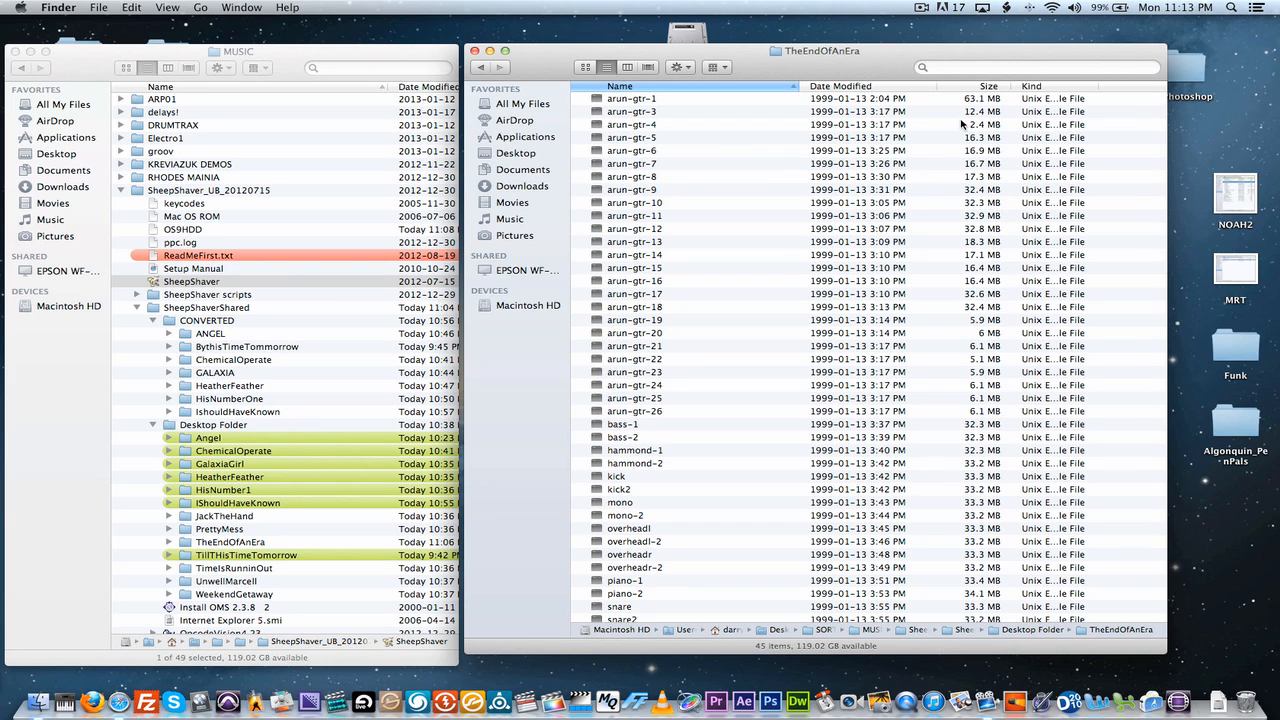
pyautogui.moveTo(690, 68)
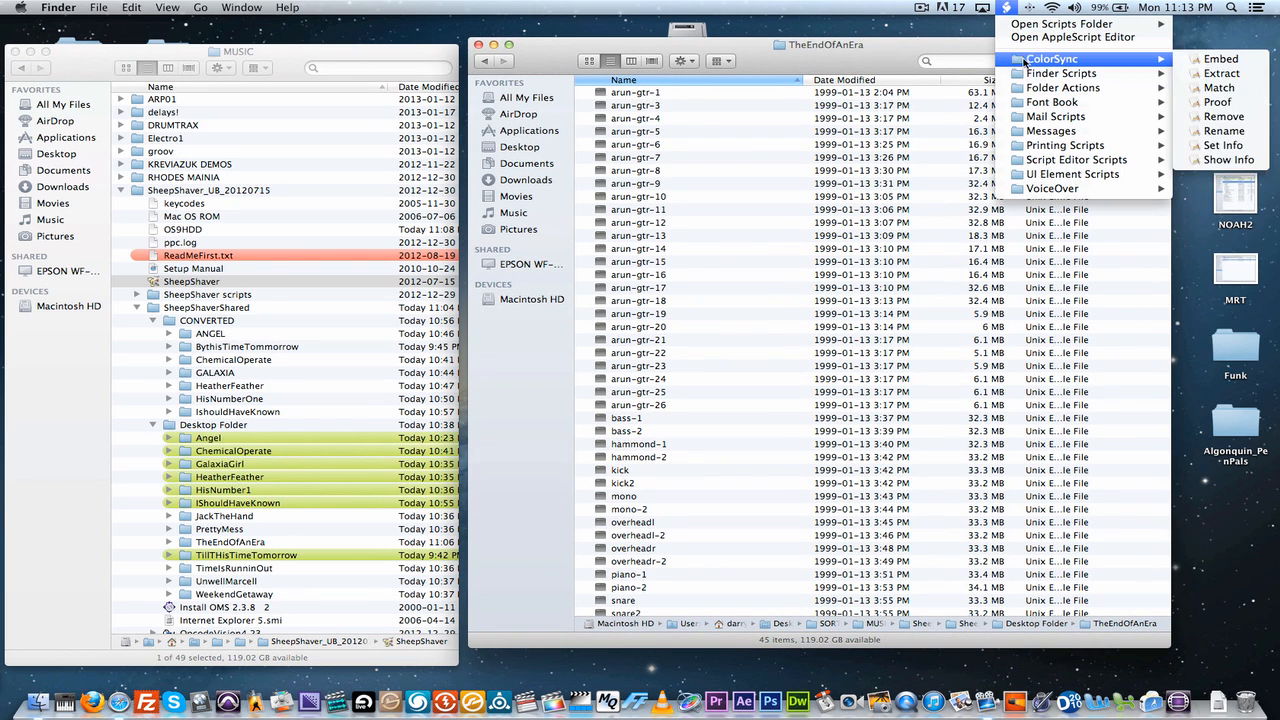
pyautogui.moveTo(1072, 72)
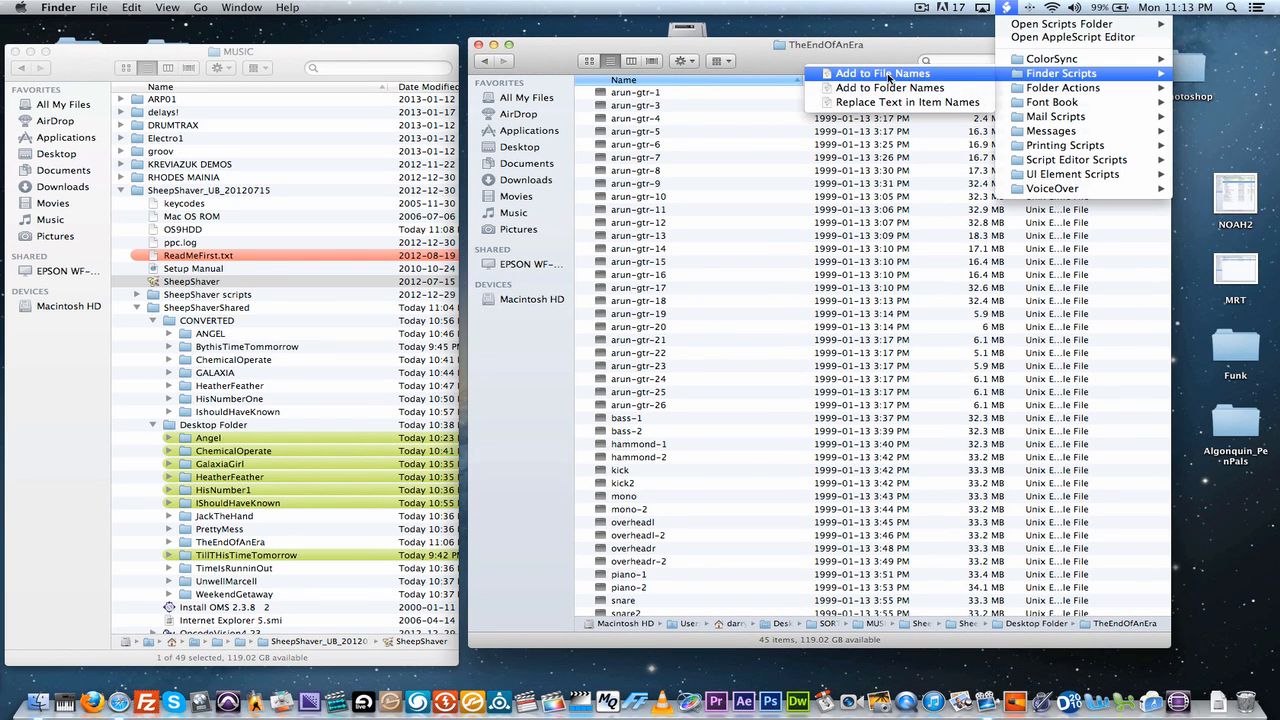
# Step: Run the Add to File Names script and append '.sd2' as a suffix to all files
pyautogui.click(888, 72)
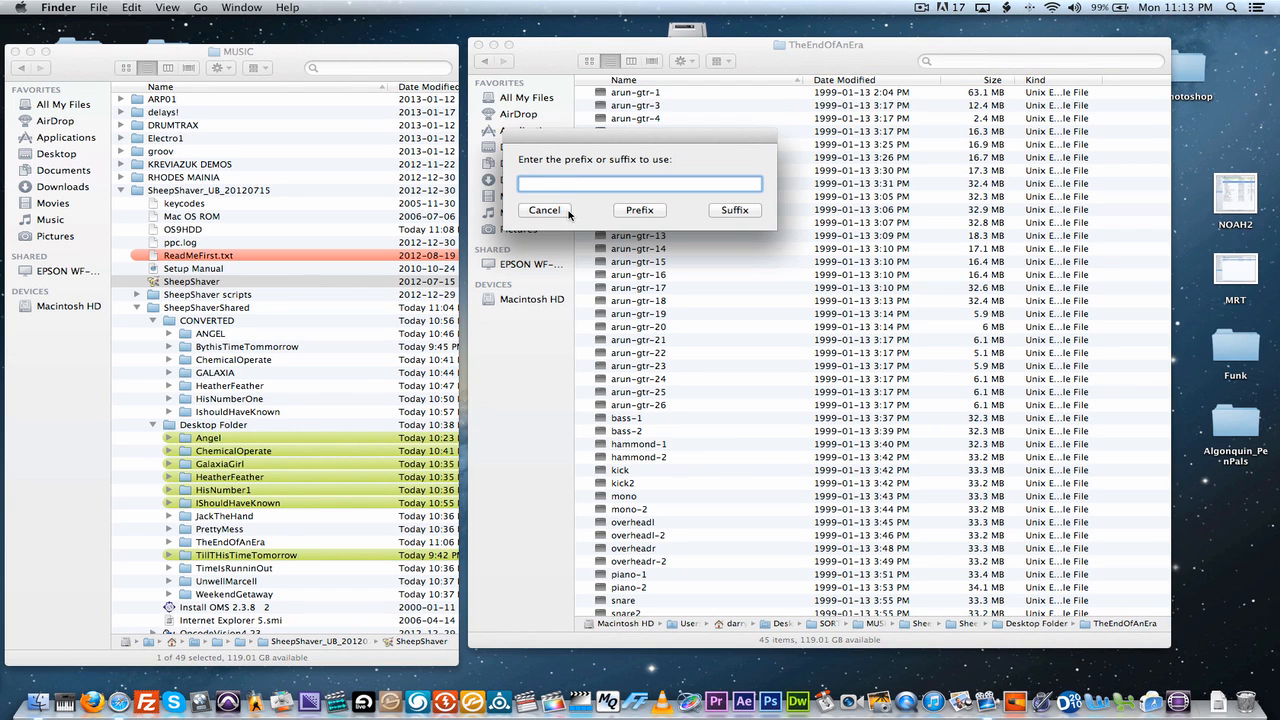
pyautogui.write('.sd2')
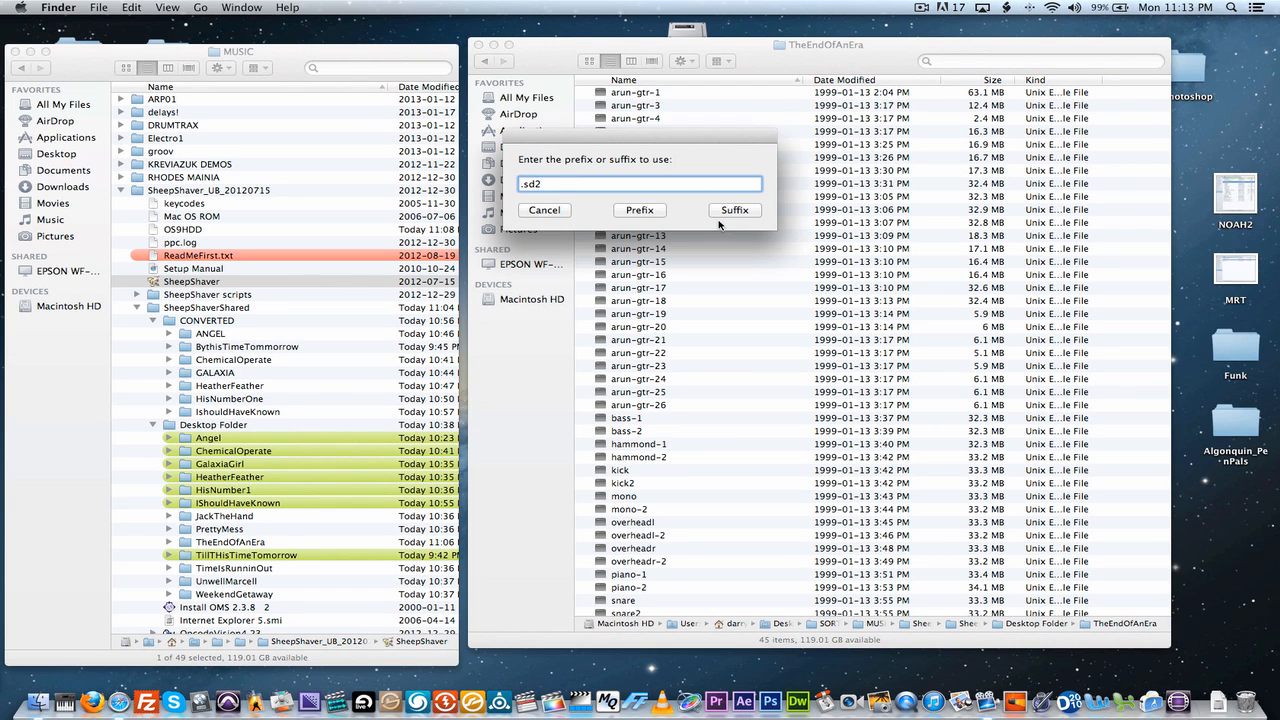
pyautogui.click(734, 210)
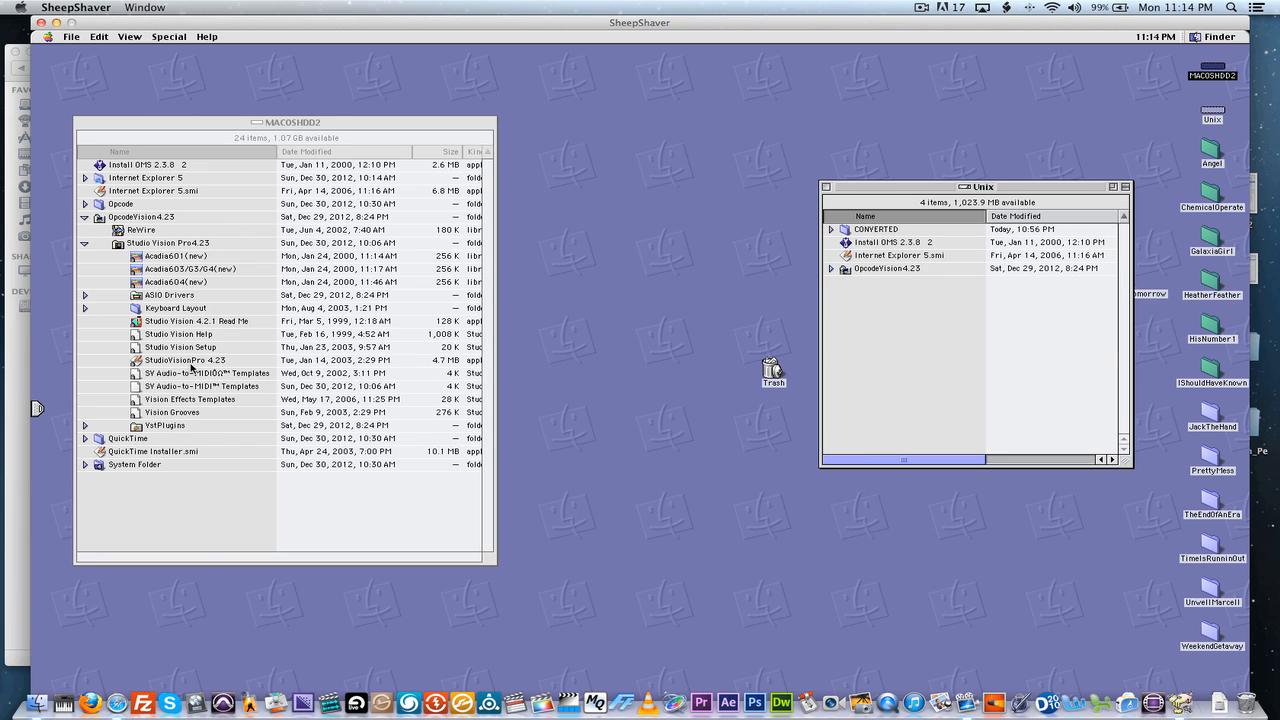
pyautogui.moveTo(900, 322)
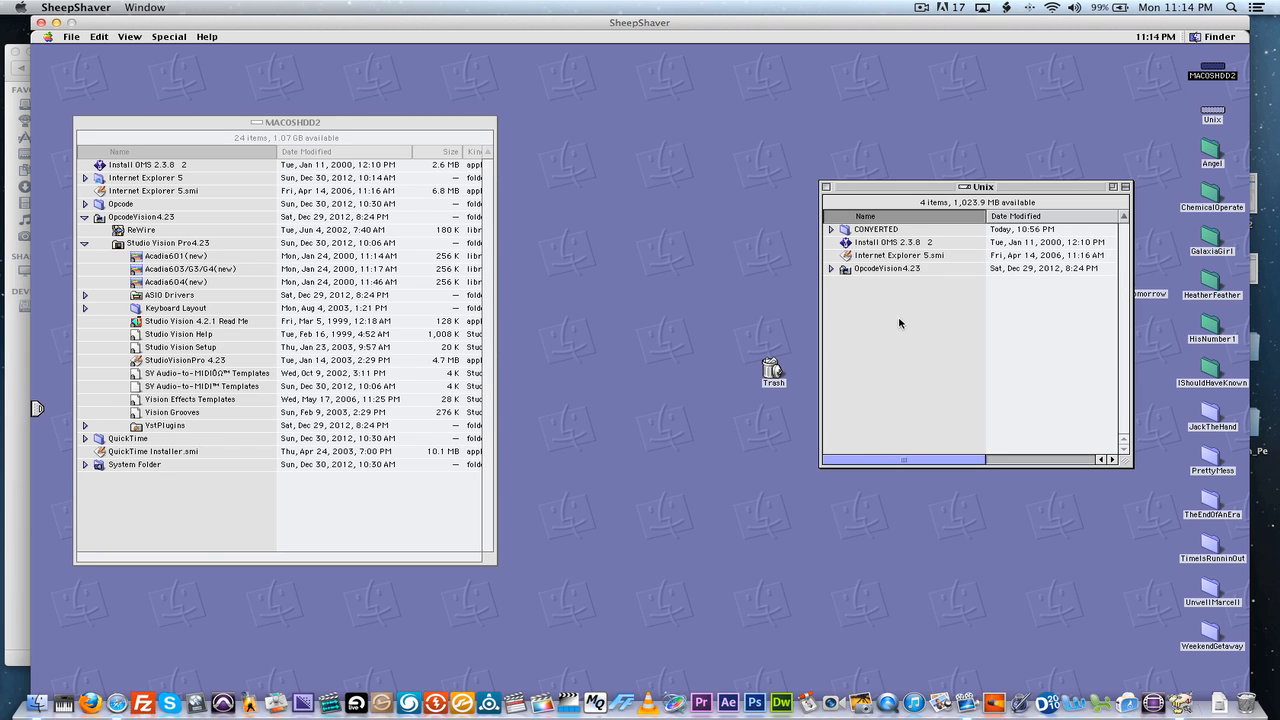
# Step: Launch StudioVisionPro 4.23 from the Studio Vision Pro folder
pyautogui.click(184, 360)
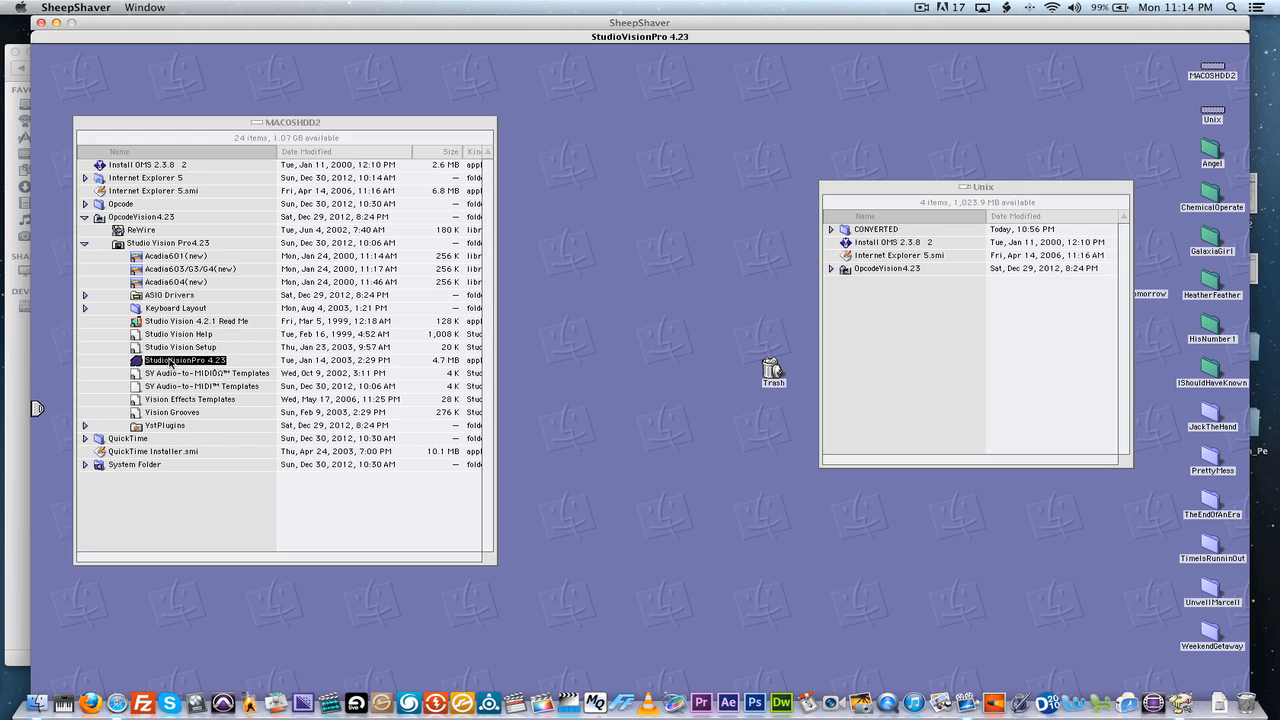
pyautogui.doubleClick(184, 360)
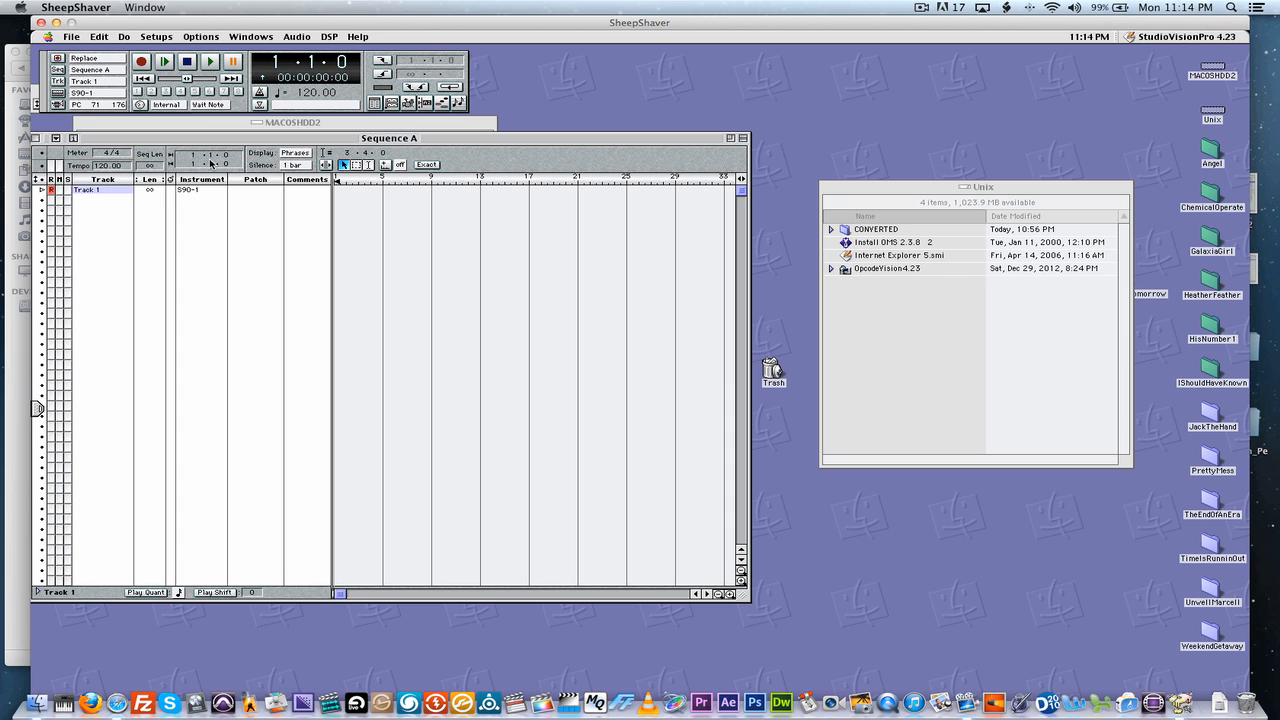
# Step: Import Audio from the TheEndOfAnEra folder, adding all .sd2 files to Sequence A
pyautogui.click(72, 36)
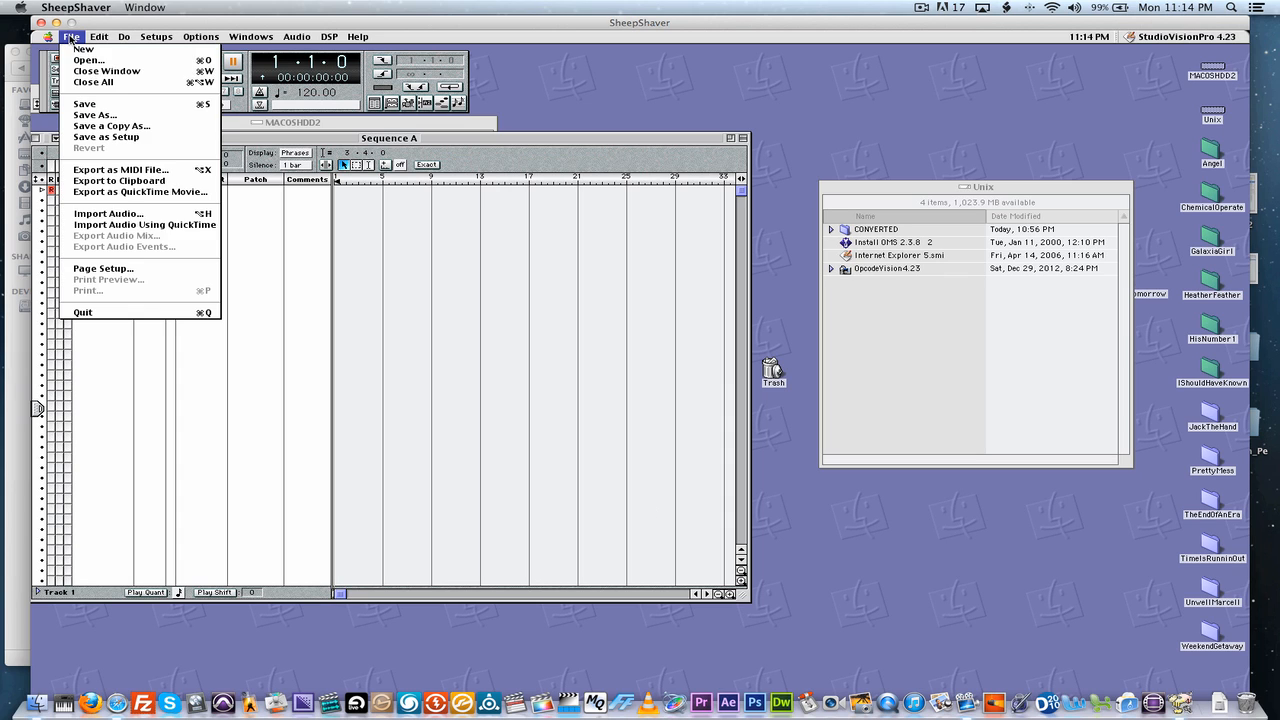
pyautogui.moveTo(108, 212)
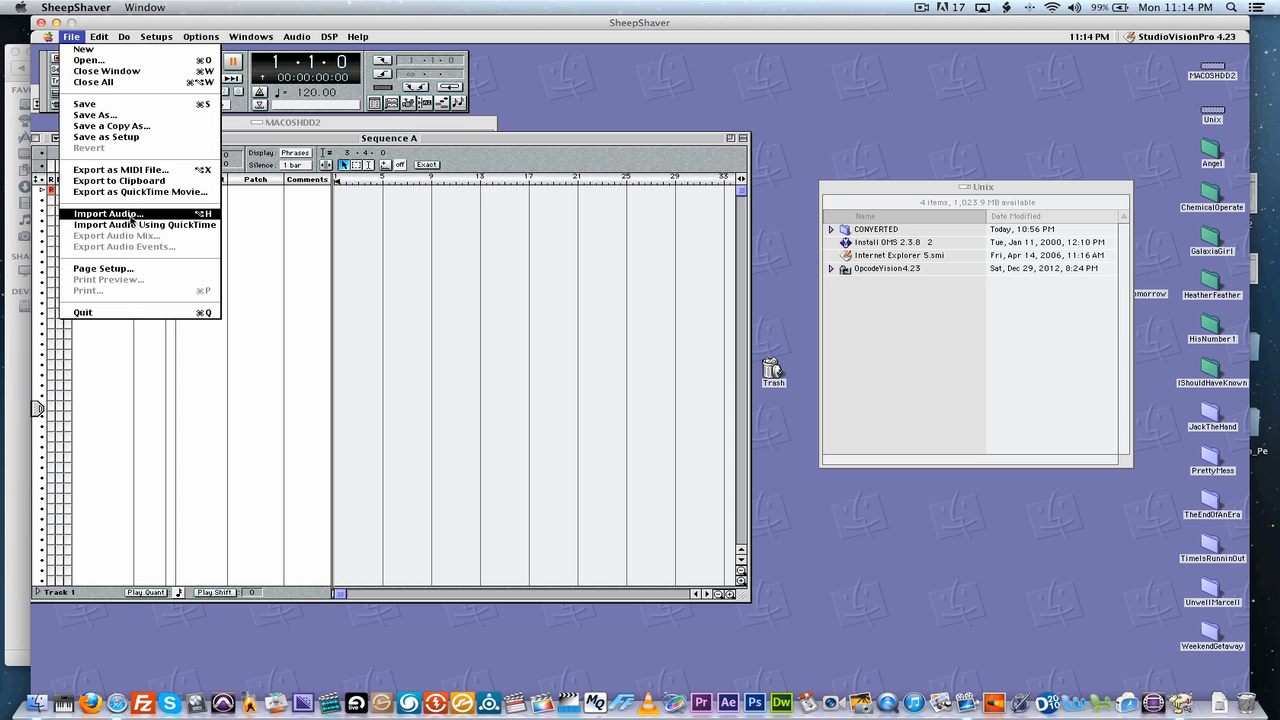
pyautogui.click(108, 212)
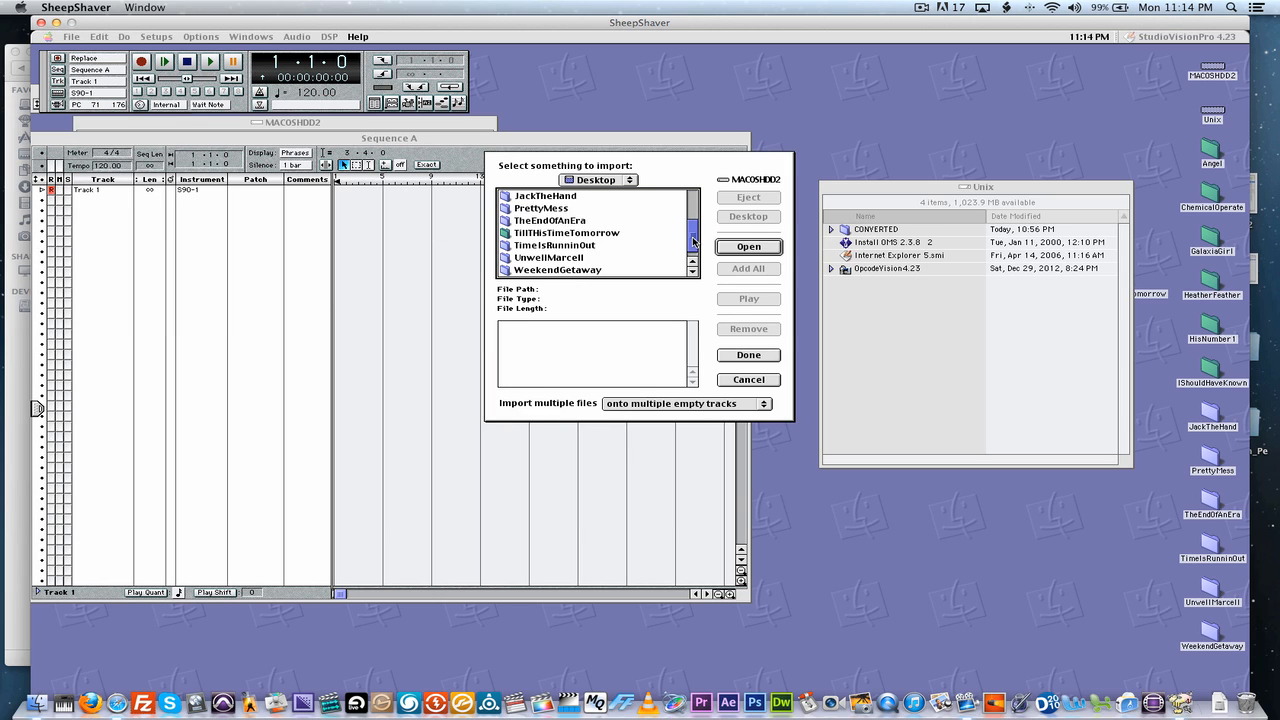
pyautogui.doubleClick(550, 220)
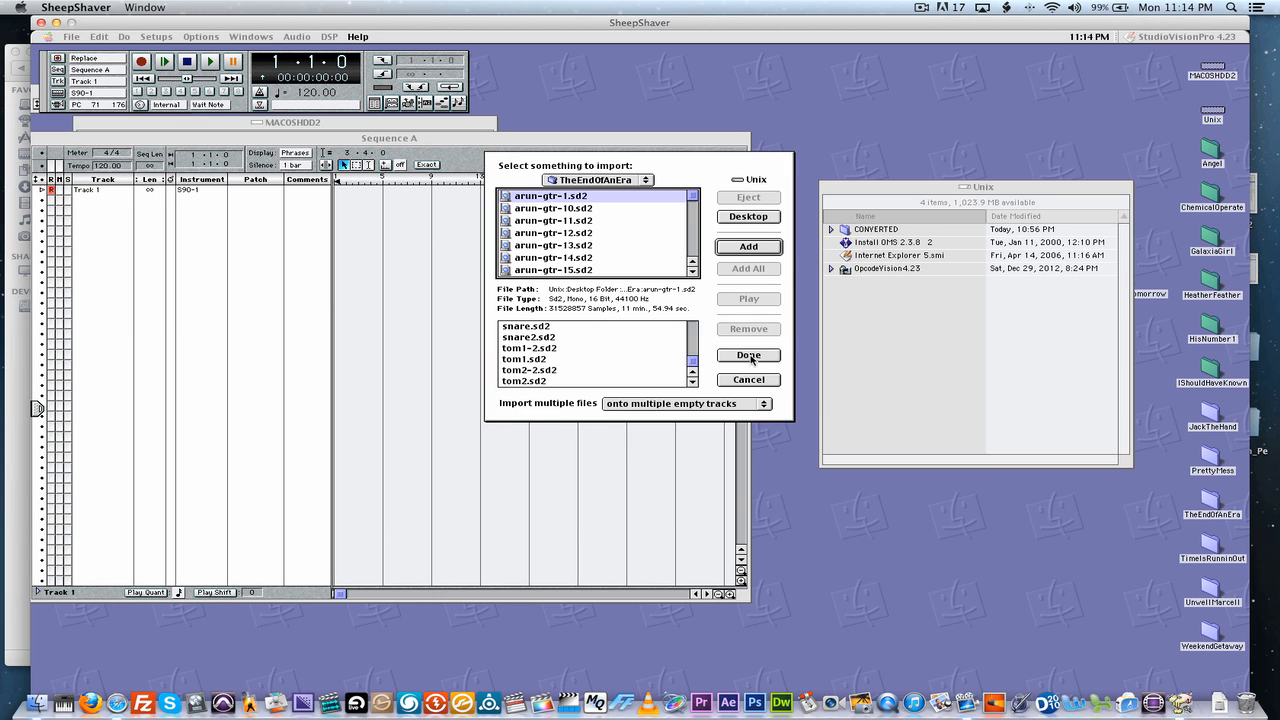
pyautogui.click(748, 356)
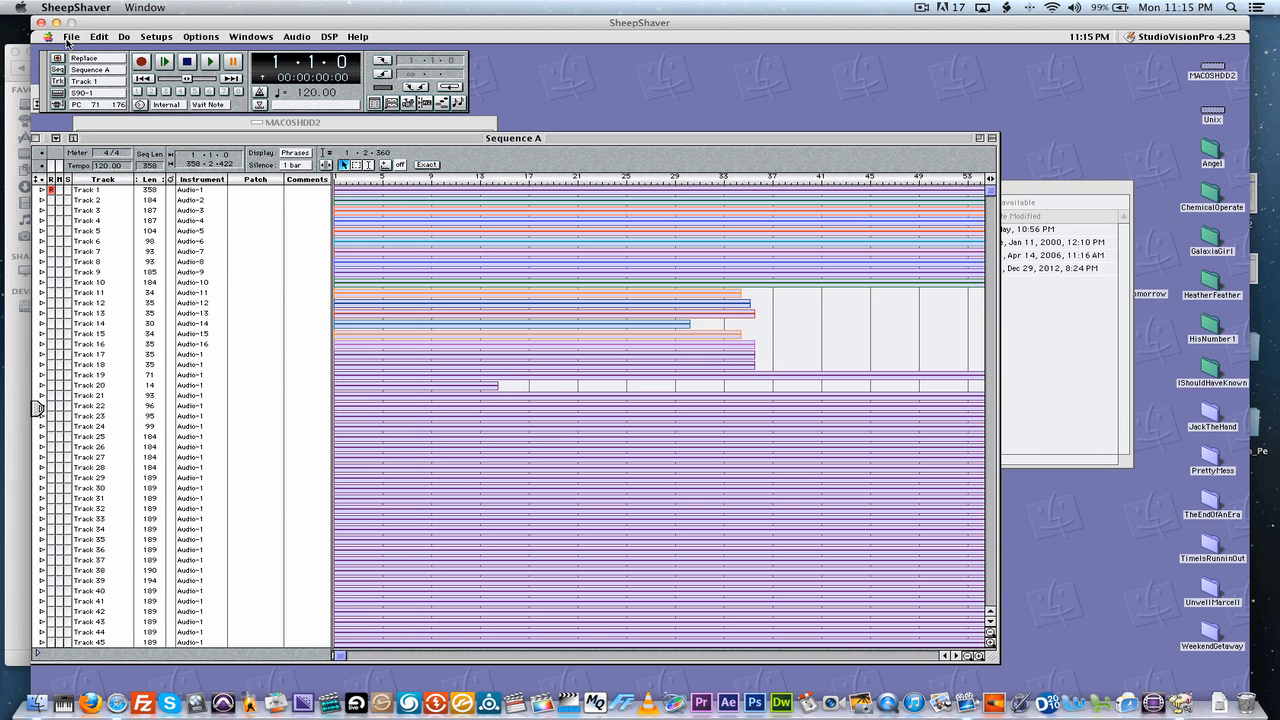
# Step: Start Export Audio Files, showing format AIFF, no compression, 44,100 Hz, 16 bits
pyautogui.click(68, 36)
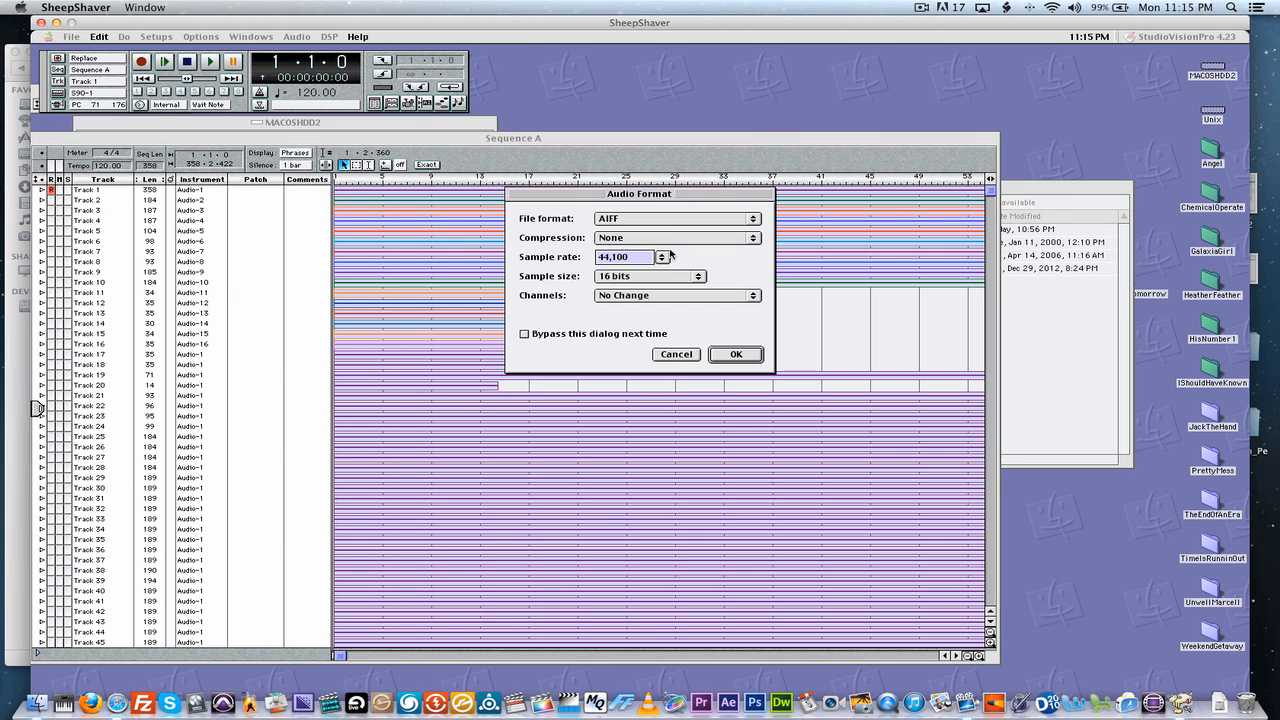
pyautogui.click(672, 218)
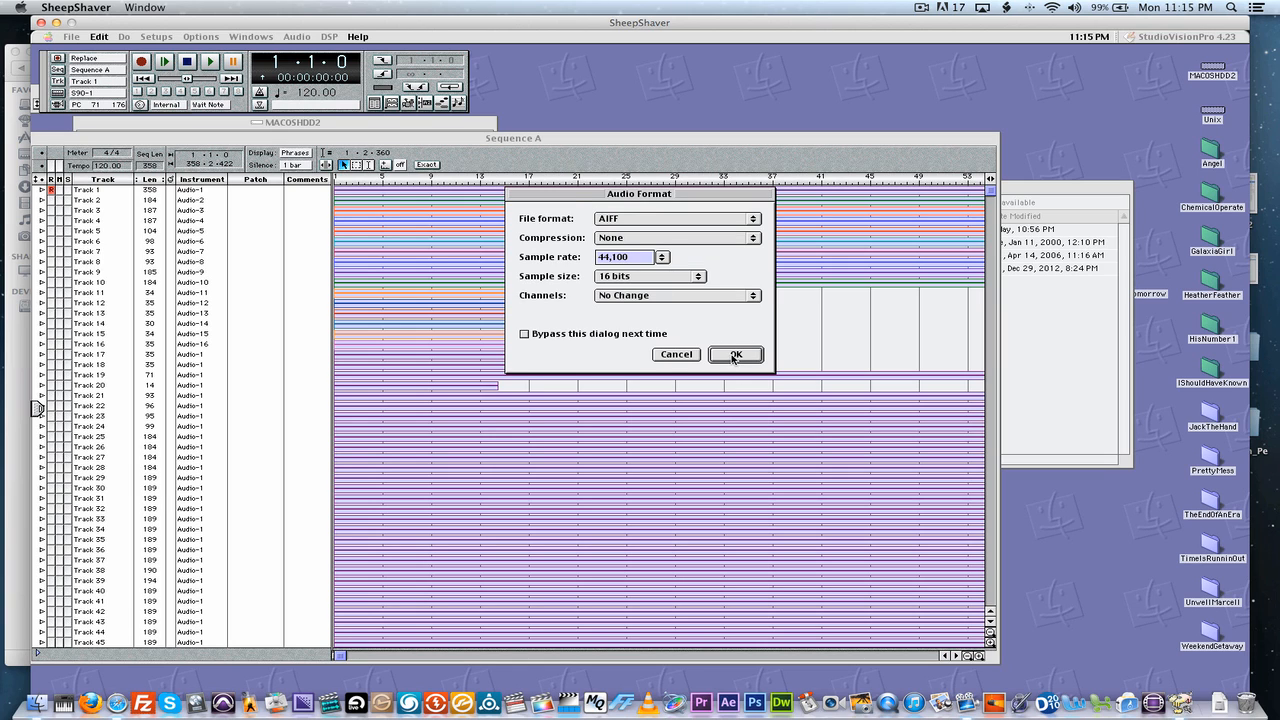
# Step: Confirm the AIFF format and start a new folder inside CONVERTED
pyautogui.click(736, 354)
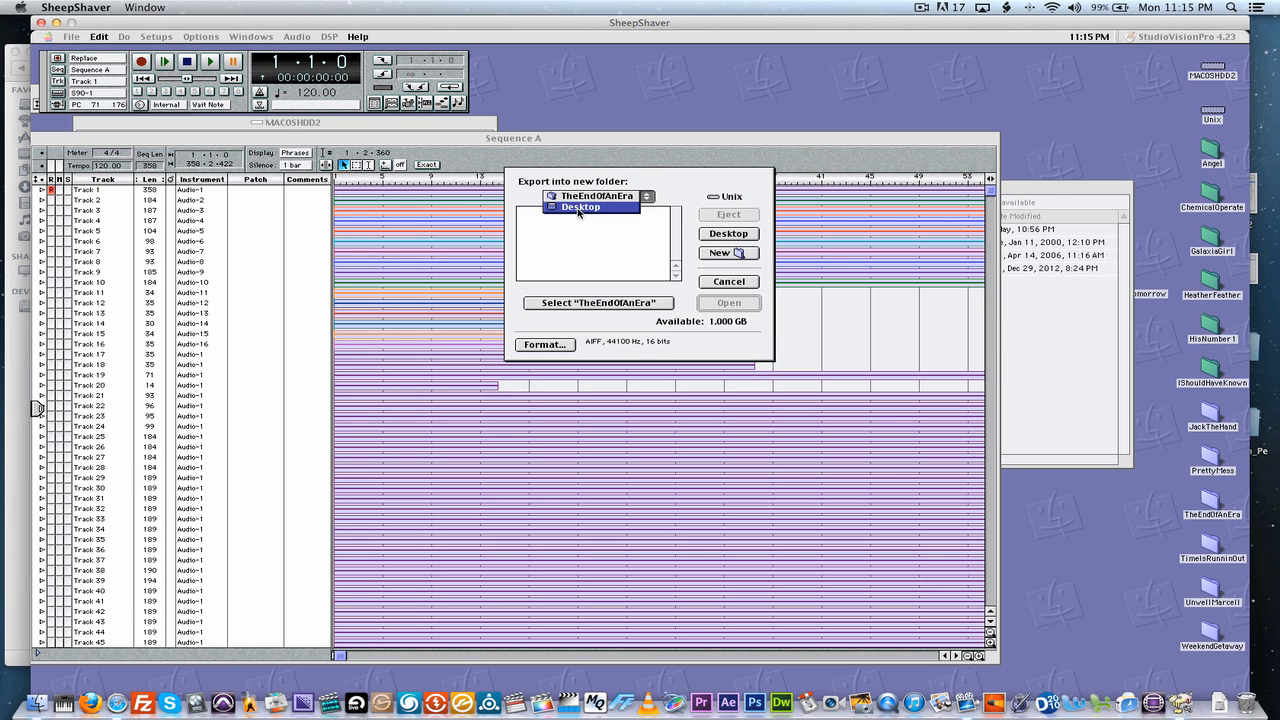
pyautogui.click(596, 196)
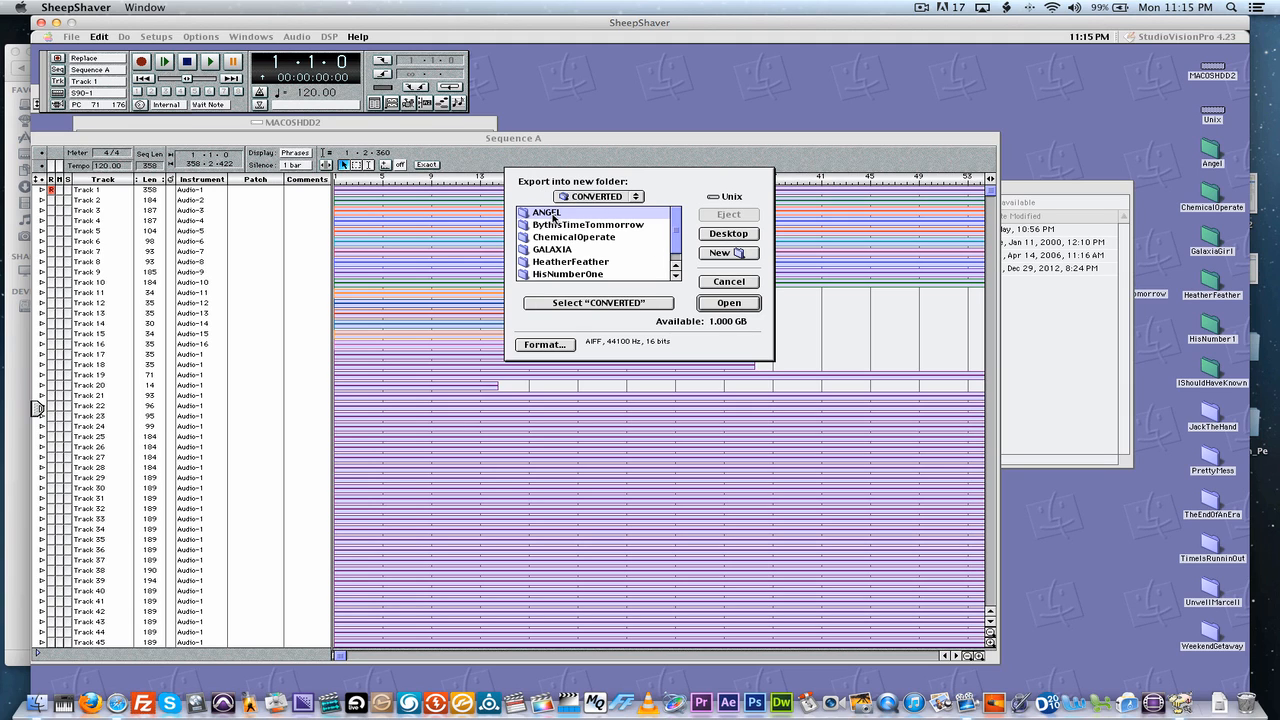
pyautogui.click(728, 252)
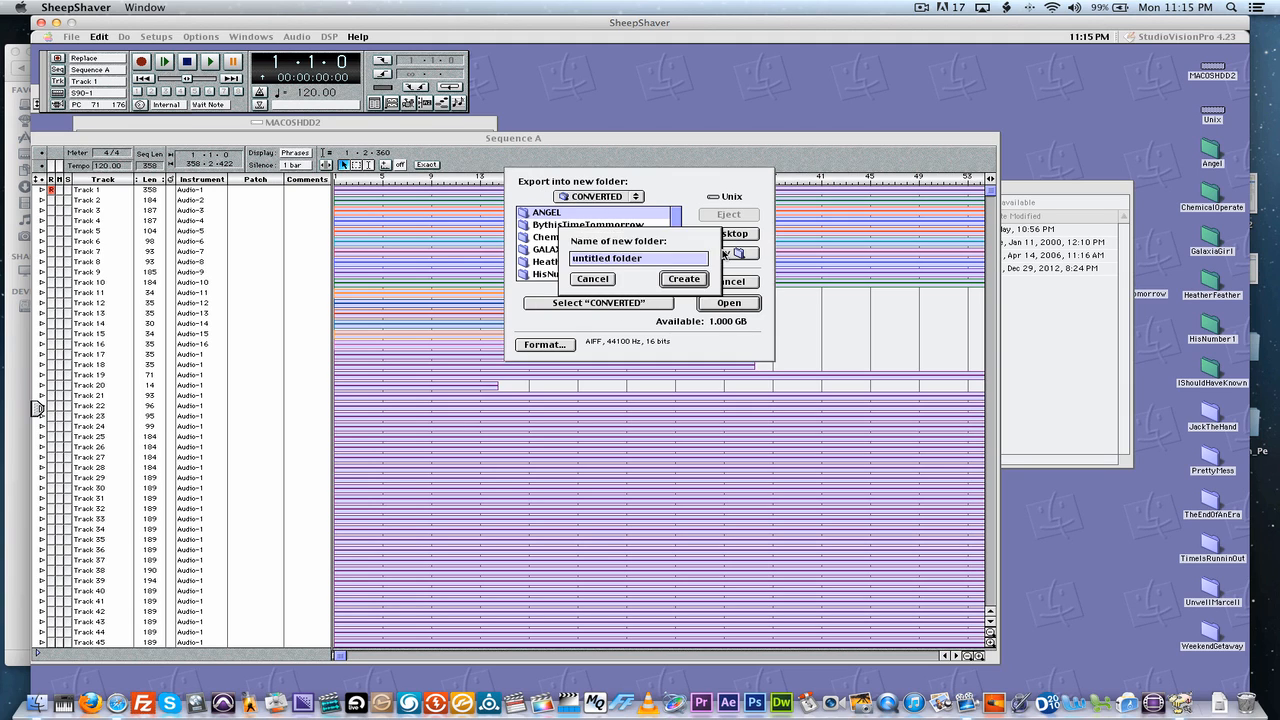
pyautogui.moveTo(772, 264)
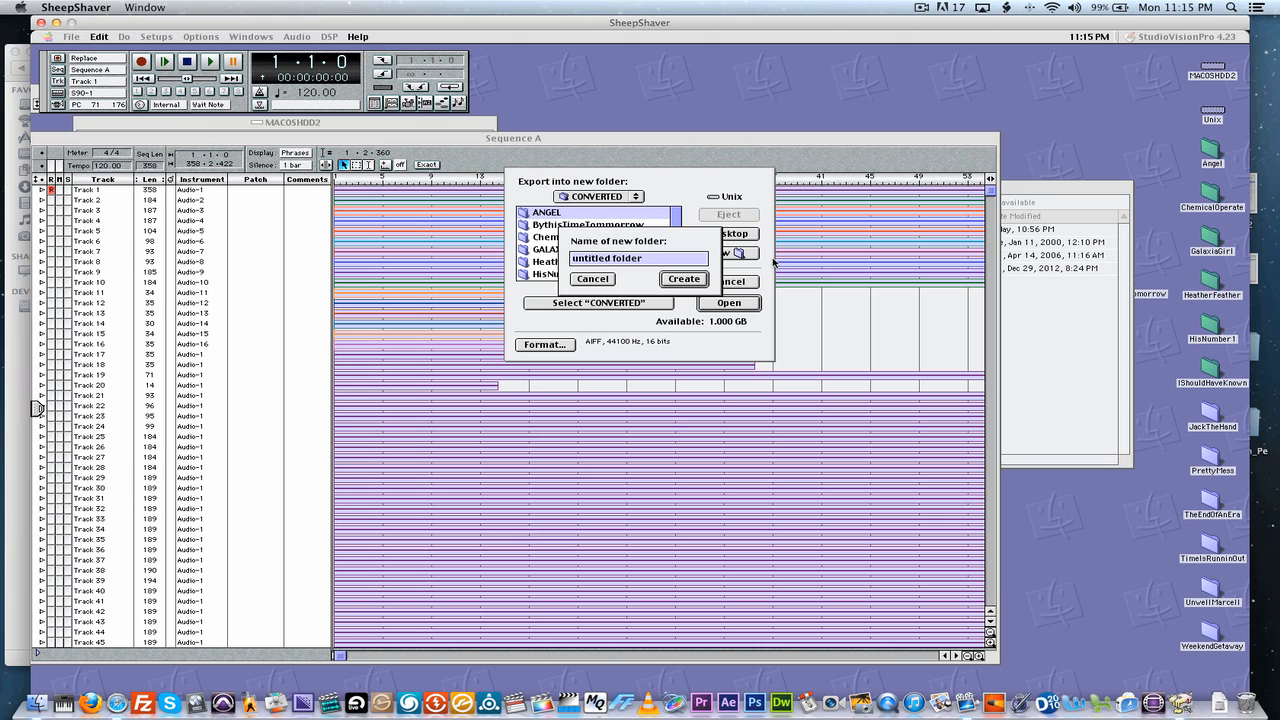
# Step: Name the folder 'TheEndOfAnEra', create it and export the tracks into it
pyautogui.write('TheEndOf')
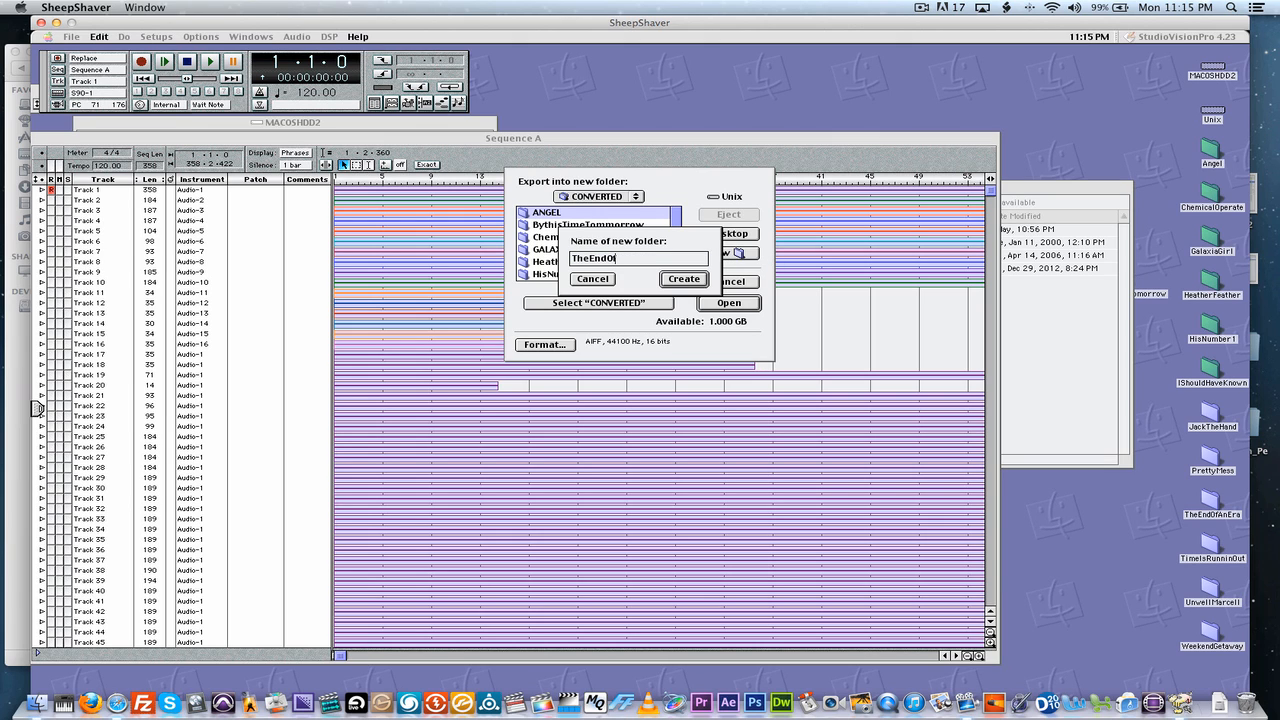
pyautogui.write('AnEra')
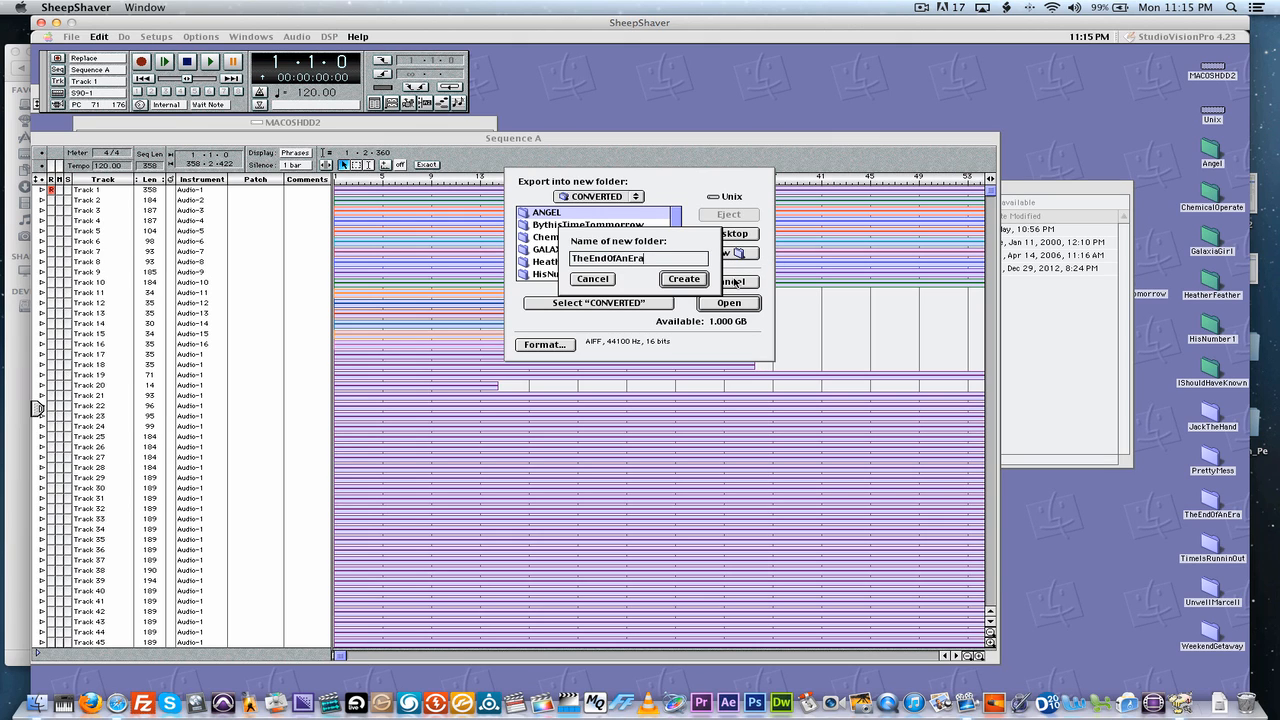
pyautogui.click(684, 280)
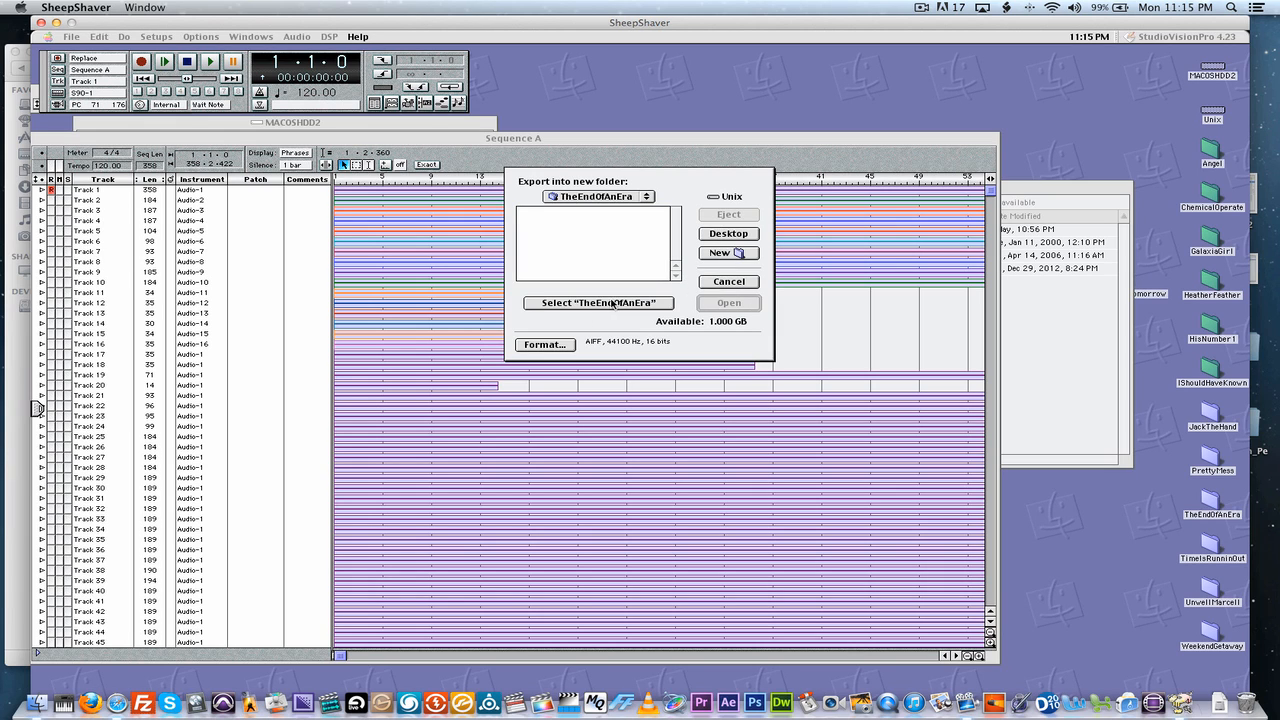
pyautogui.click(596, 302)
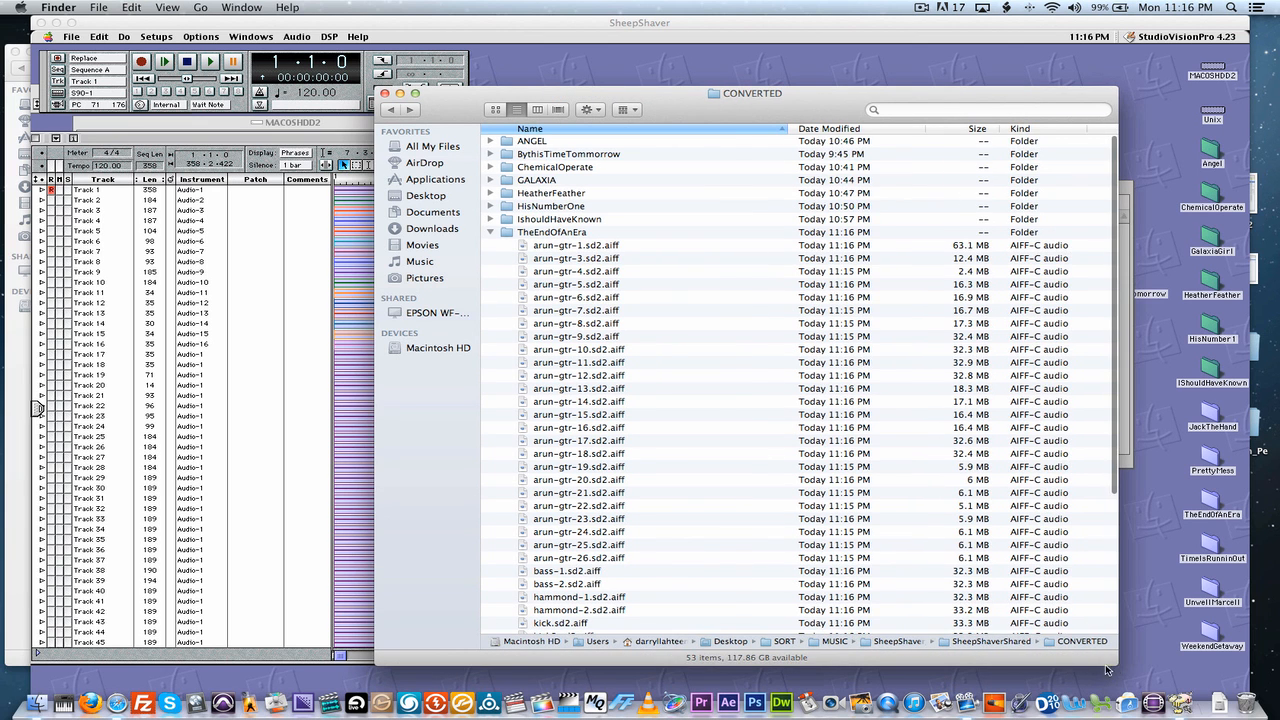
# Step: Scroll through the exported AIFF files listed in CONVERTED's TheEndOfAnEra folder
pyautogui.scroll(-3)
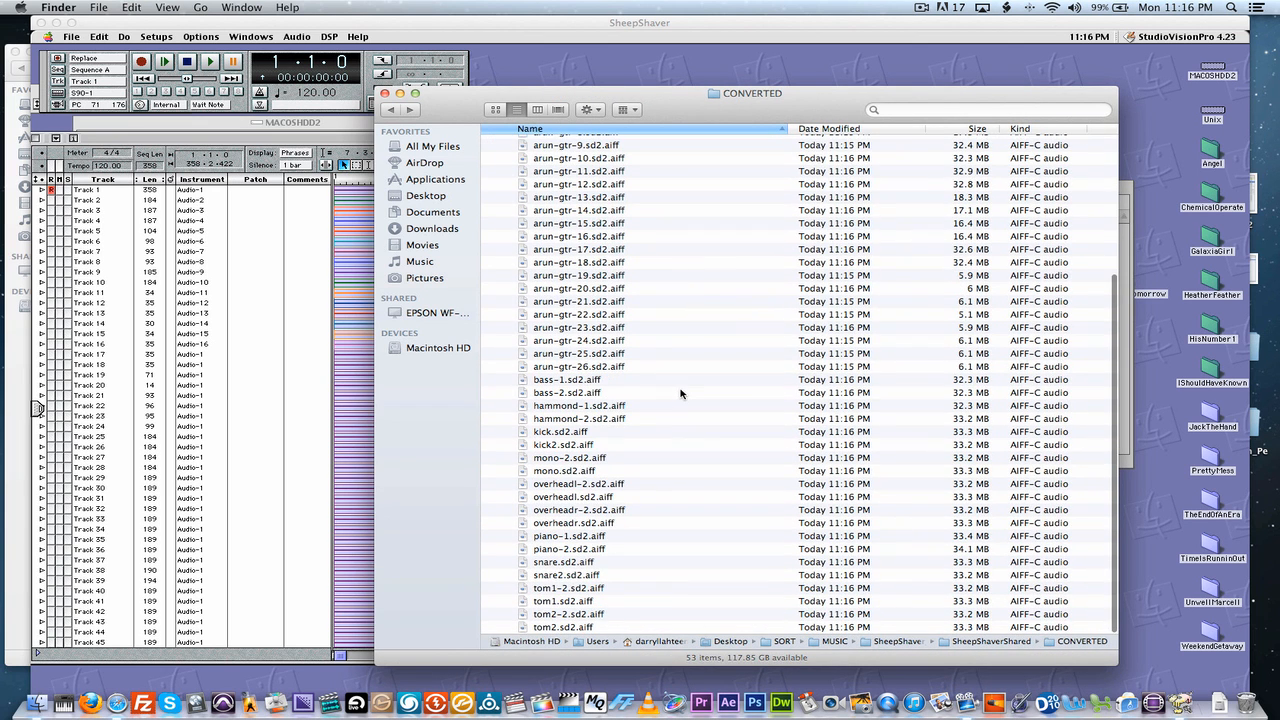